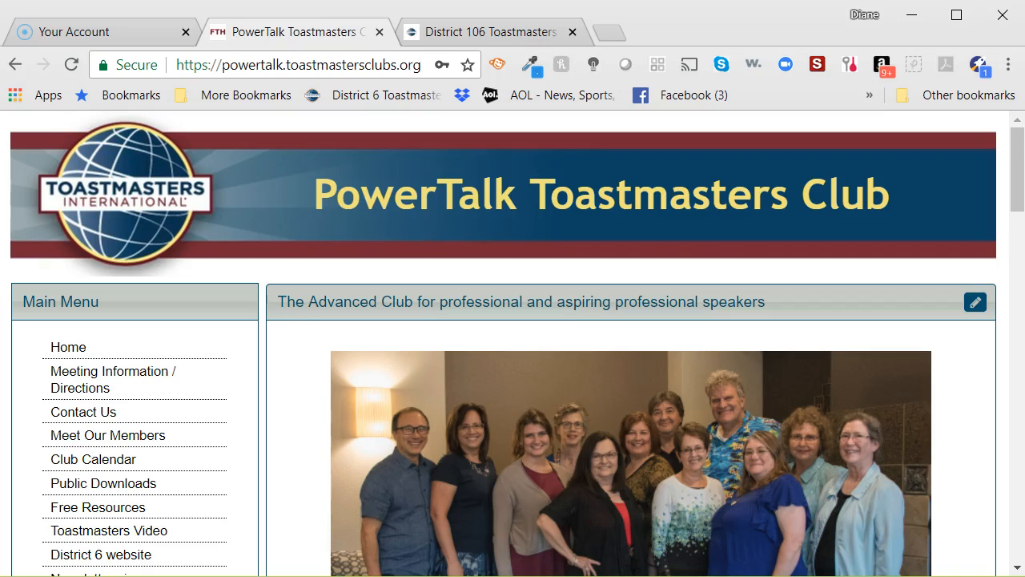
pyautogui.moveTo(769, 365)
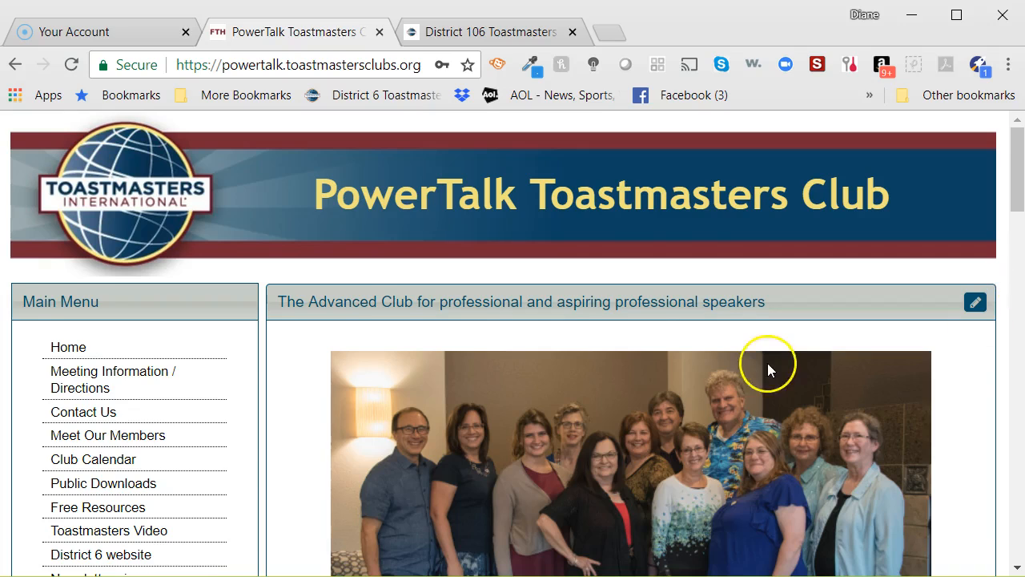
# Launch the admin console from the Logins panel of the PowerTalk club homepage.
pyautogui.scroll(-3)
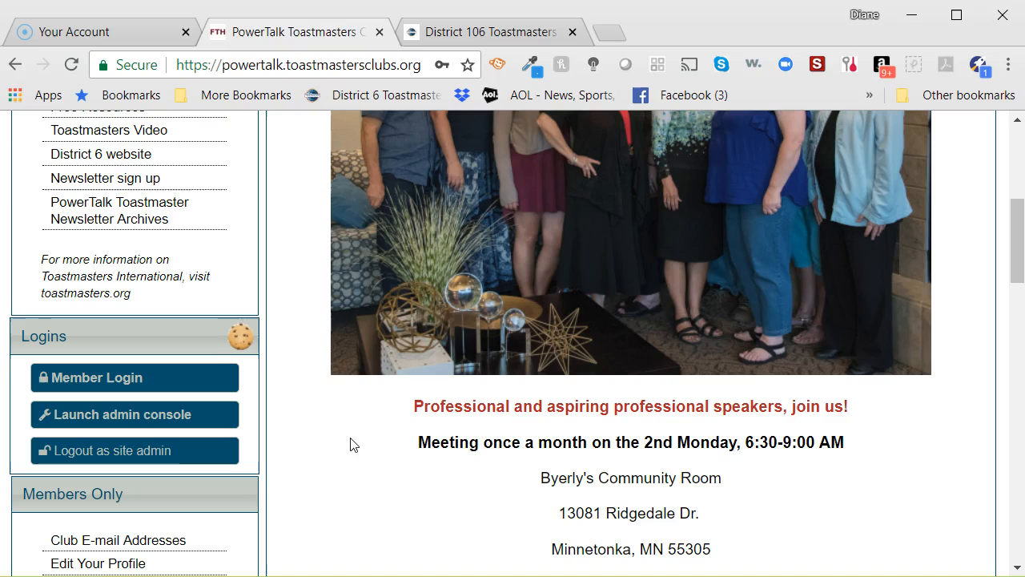
pyautogui.click(134, 413)
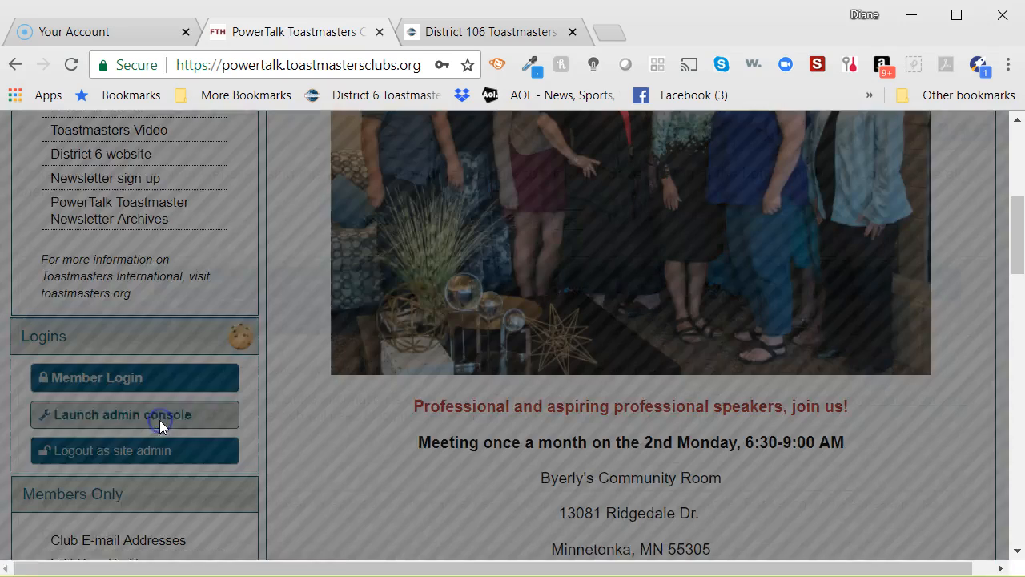
# Choose the Custom Web Pages module in PowerTalk site administration.
pyautogui.click(135, 413)
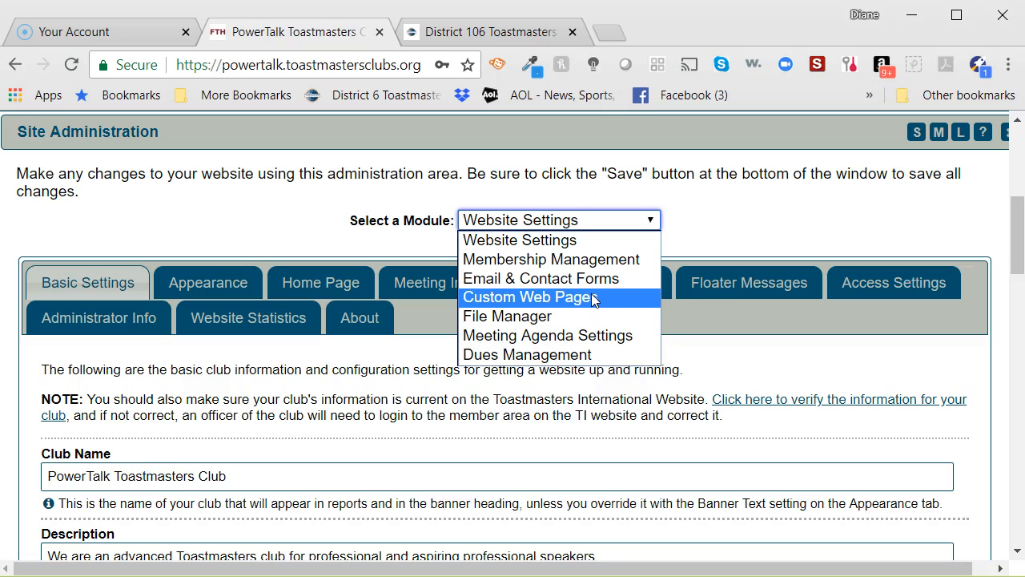
pyautogui.click(529, 297)
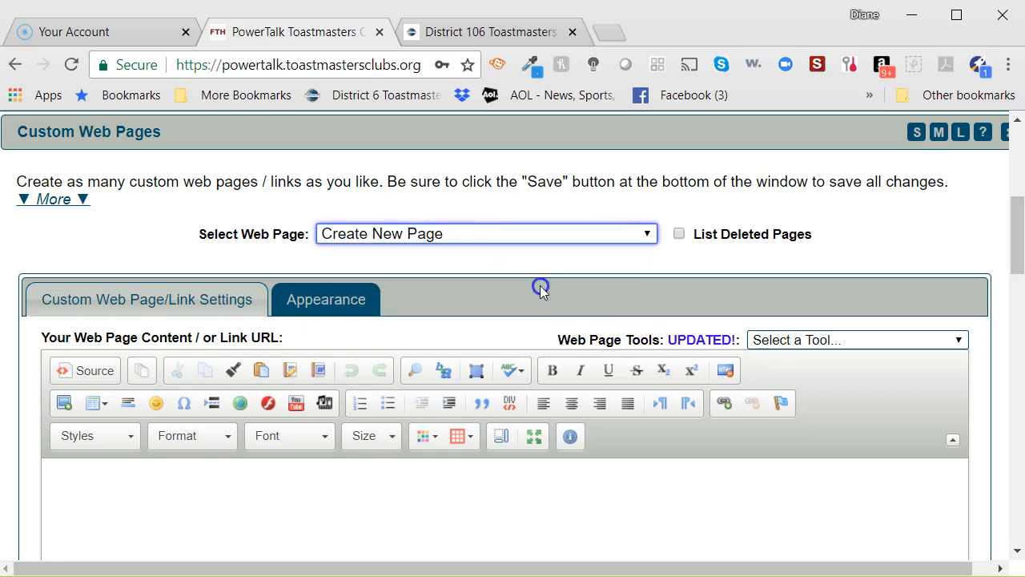
# Select the 'District 6 website [LINK]' page for editing and expand the link-creation help.
pyautogui.click(483, 234)
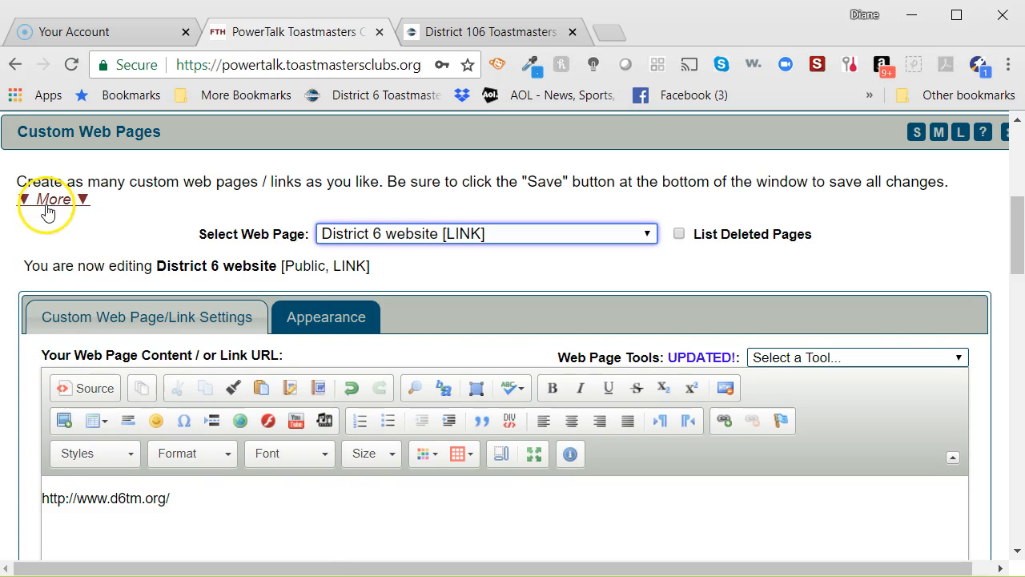
pyautogui.click(52, 198)
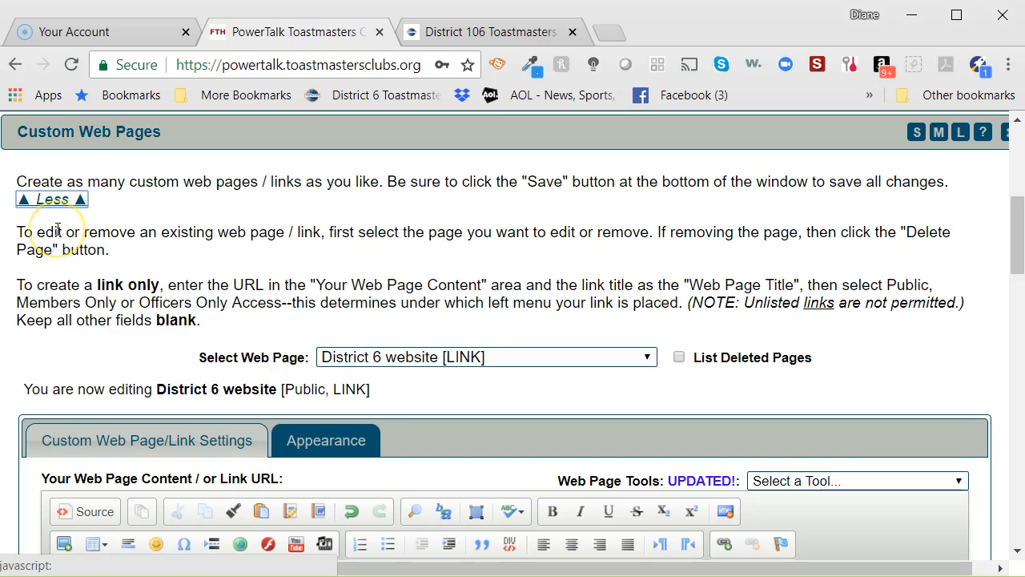
pyautogui.moveTo(10, 310)
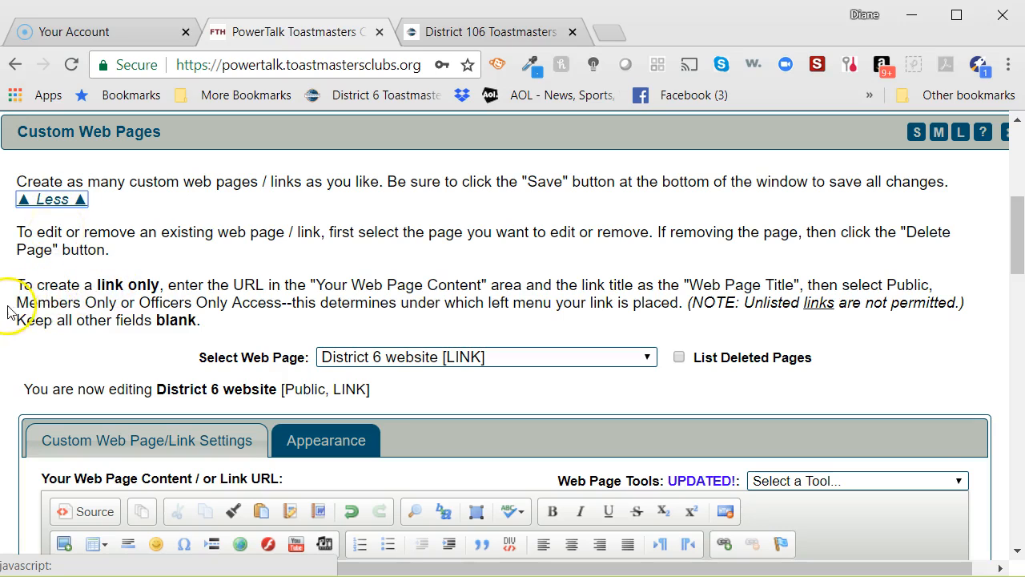
pyautogui.moveTo(232, 291)
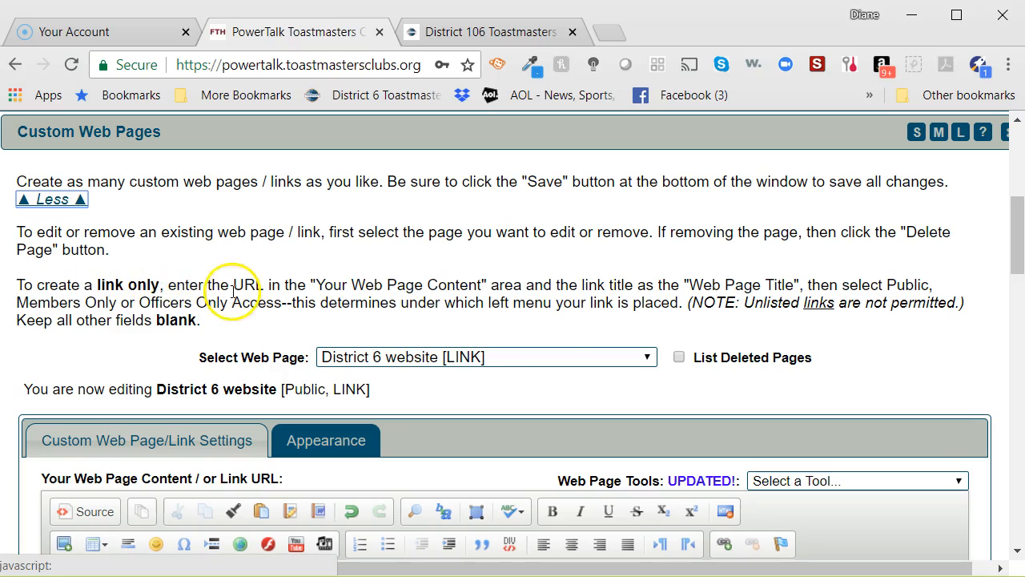
pyautogui.click(647, 355)
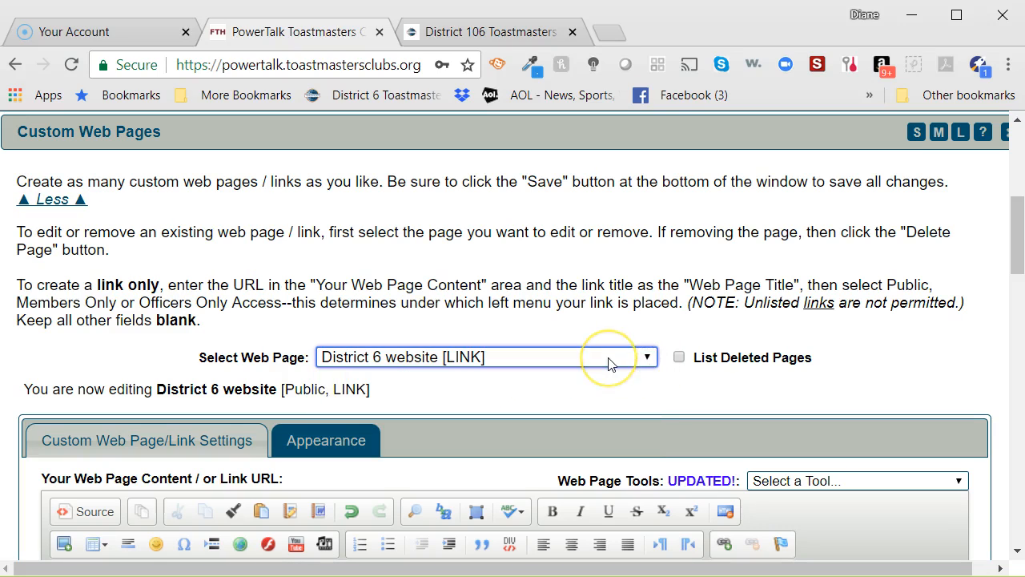
pyautogui.moveTo(611, 362)
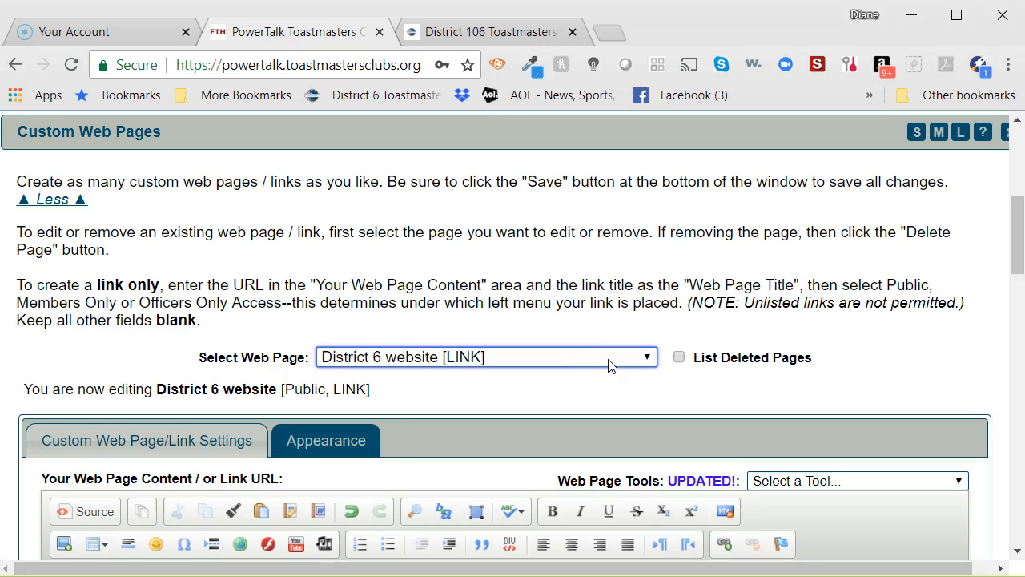
pyautogui.scroll(-3)
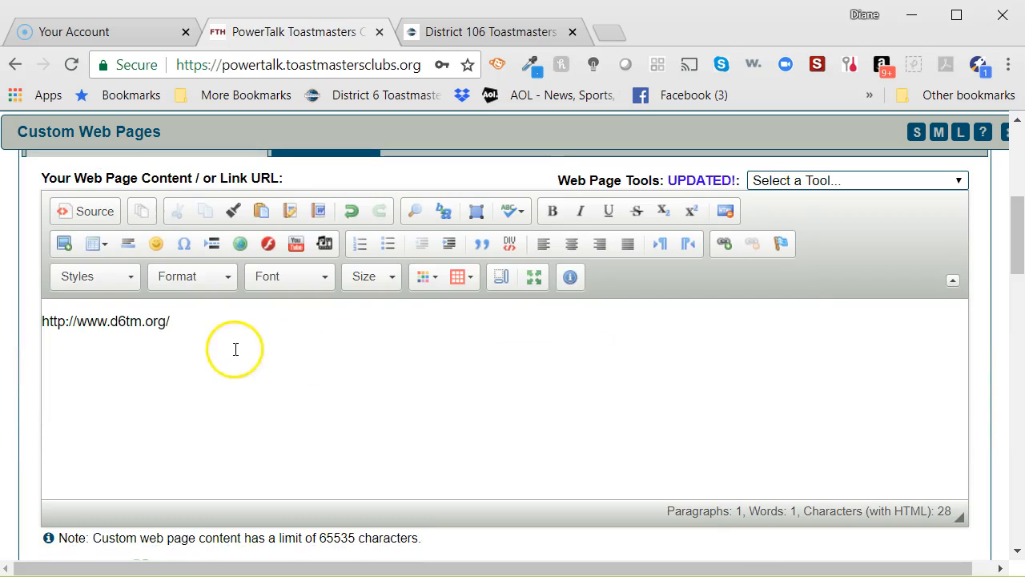
pyautogui.tripleClick(106, 320)
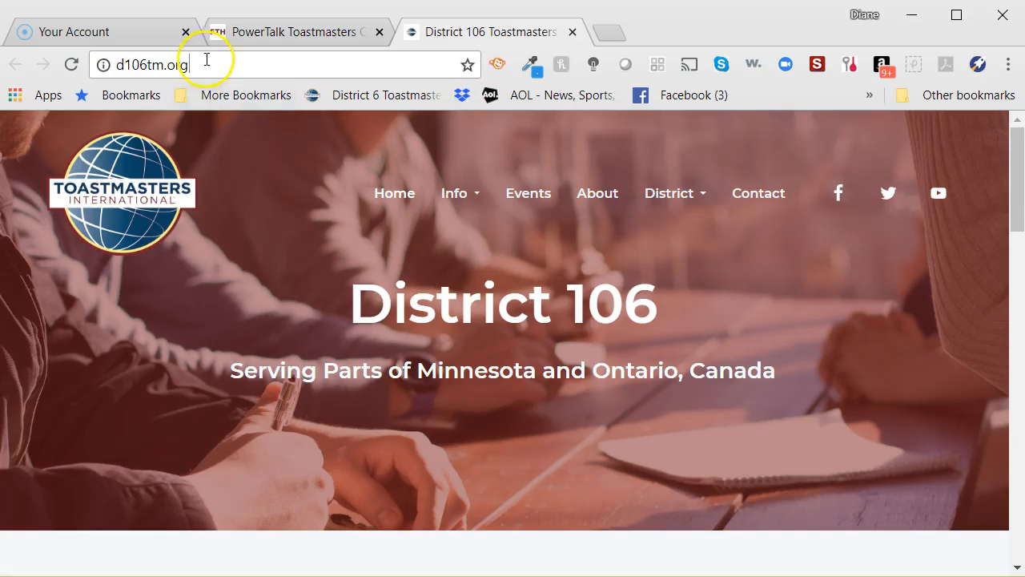
pyautogui.rightClick(144, 64)
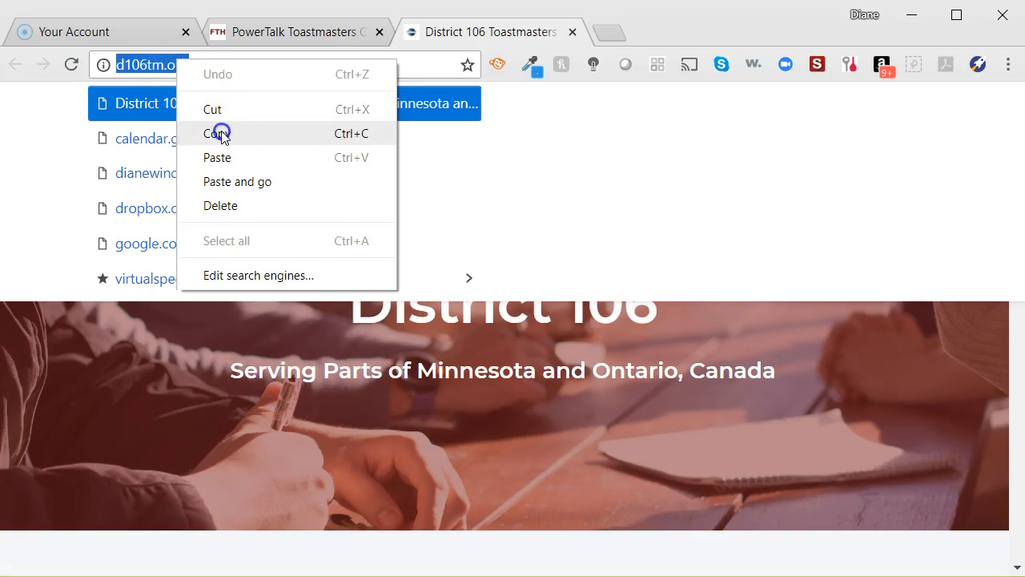
pyautogui.click(218, 133)
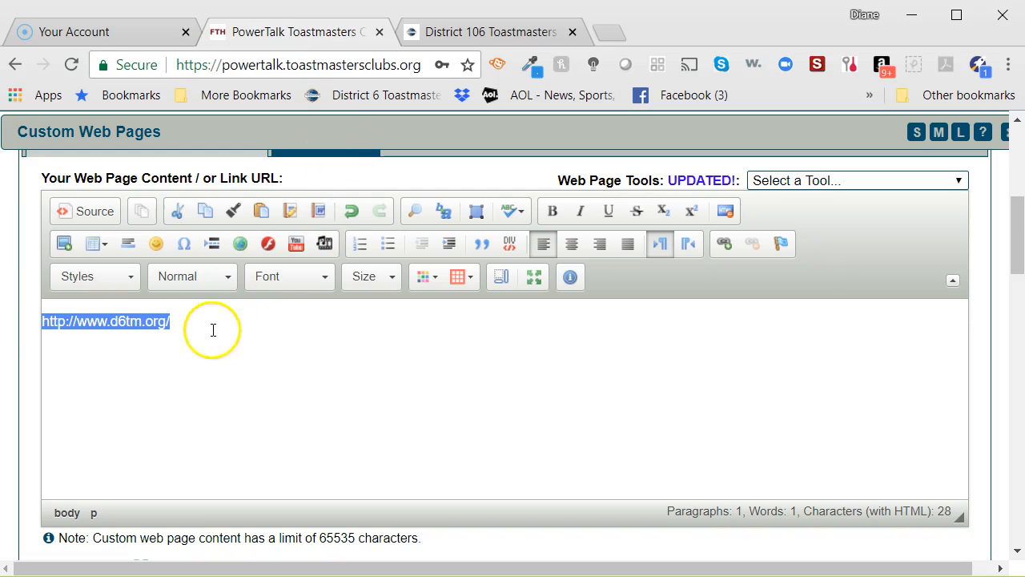
pyautogui.rightClick(115, 320)
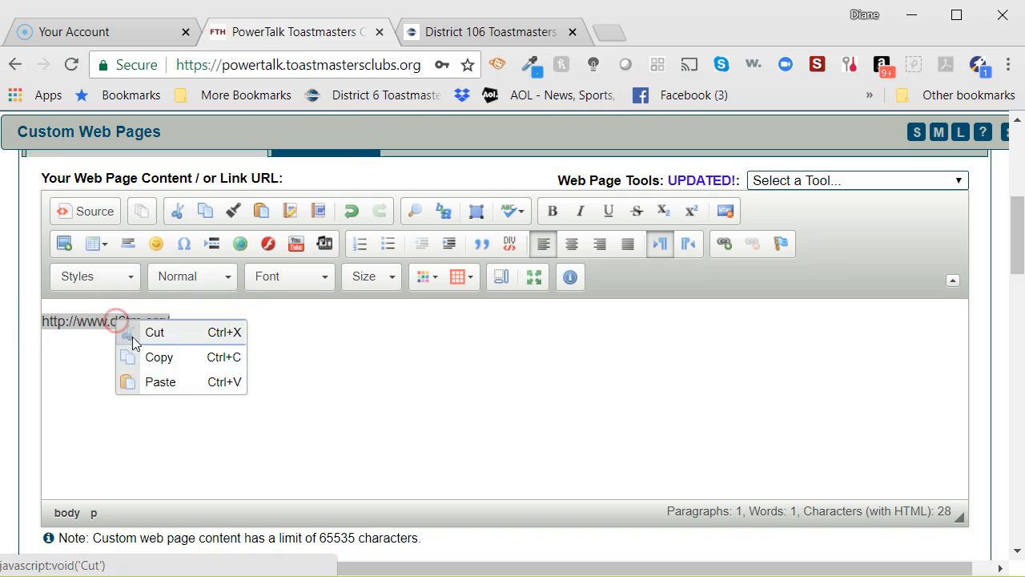
pyautogui.moveTo(304, 368)
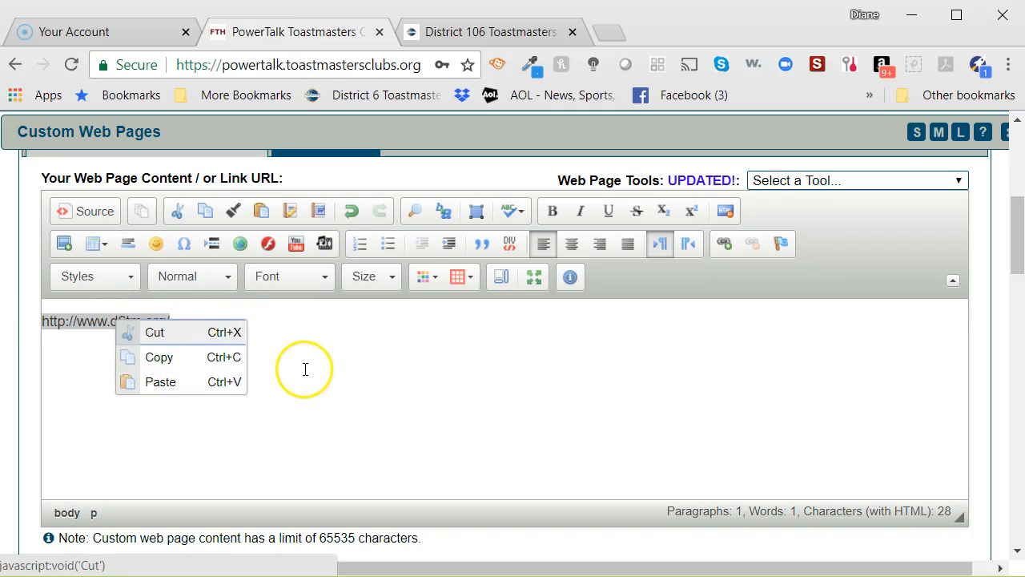
pyautogui.click(160, 381)
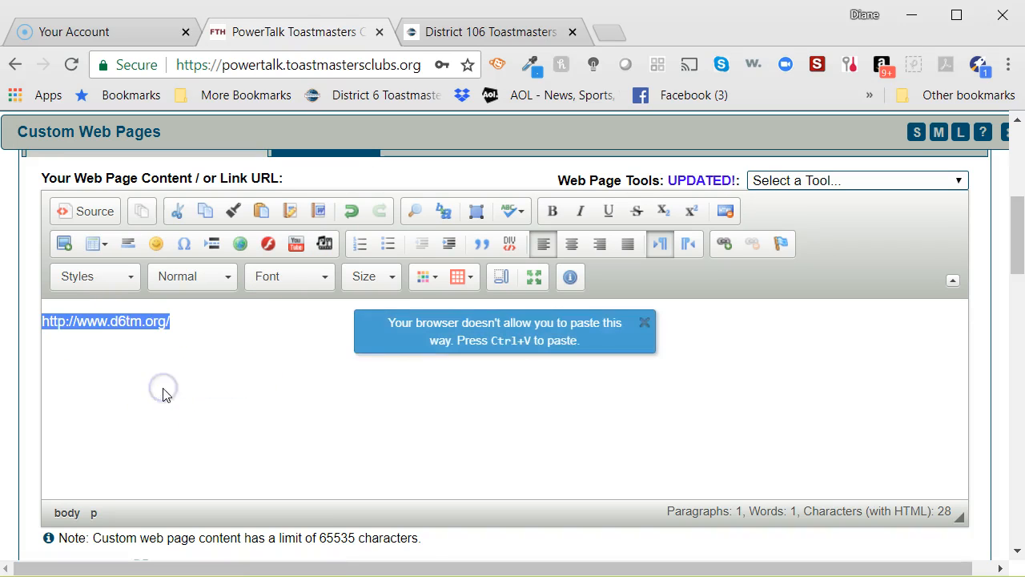
pyautogui.scroll(3)
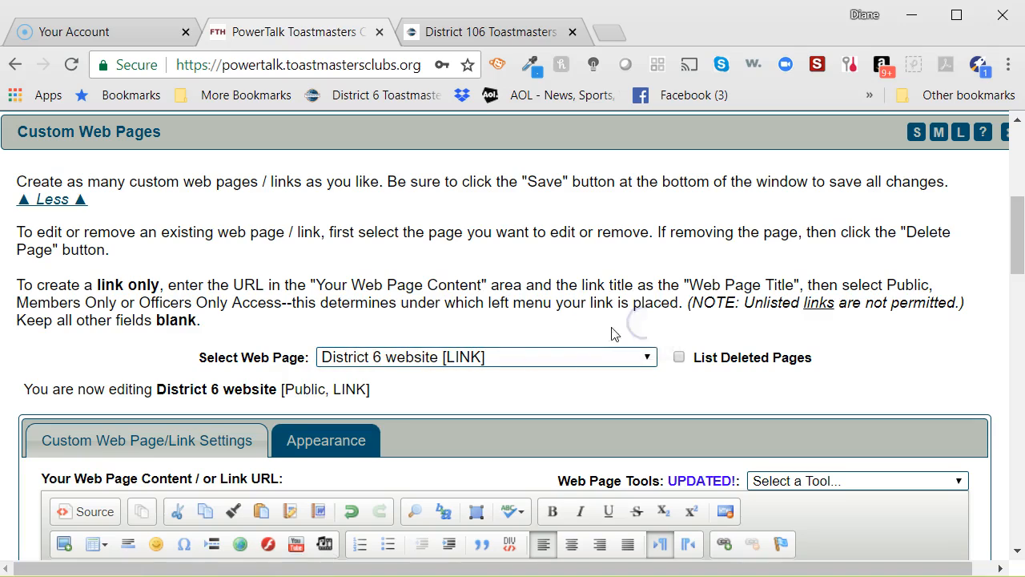
pyautogui.scroll(-3)
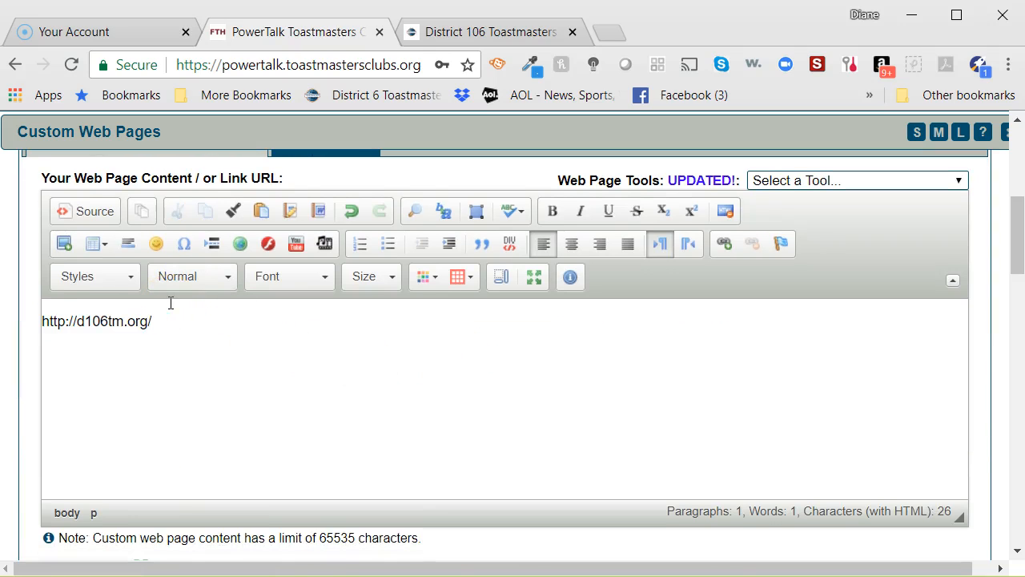
pyautogui.press('Backspace')
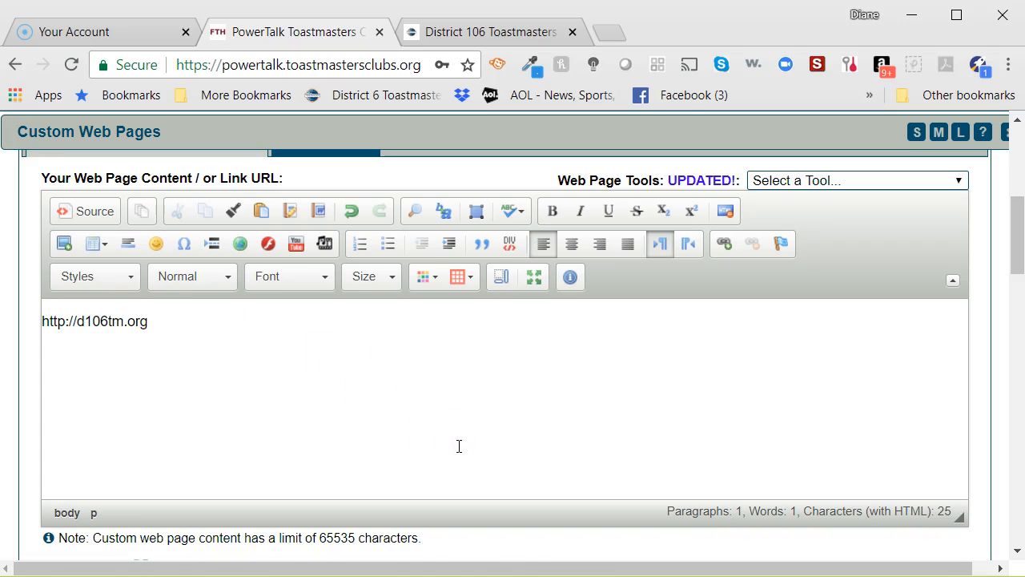
# Retitle the link 'District 106 website', keep Public Access page type, save and return to the homepage.
pyautogui.scroll(-3)
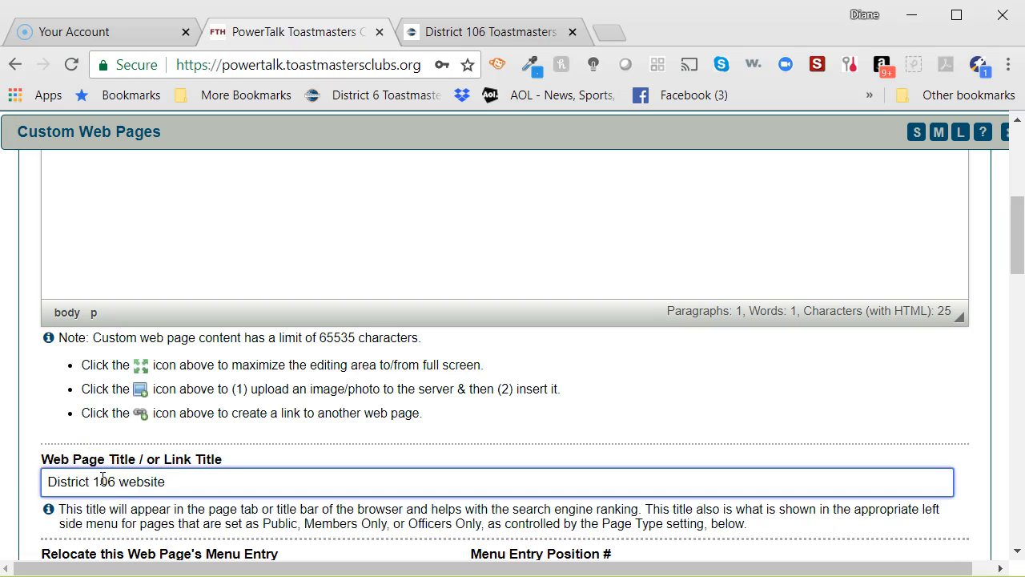
pyautogui.scroll(3)
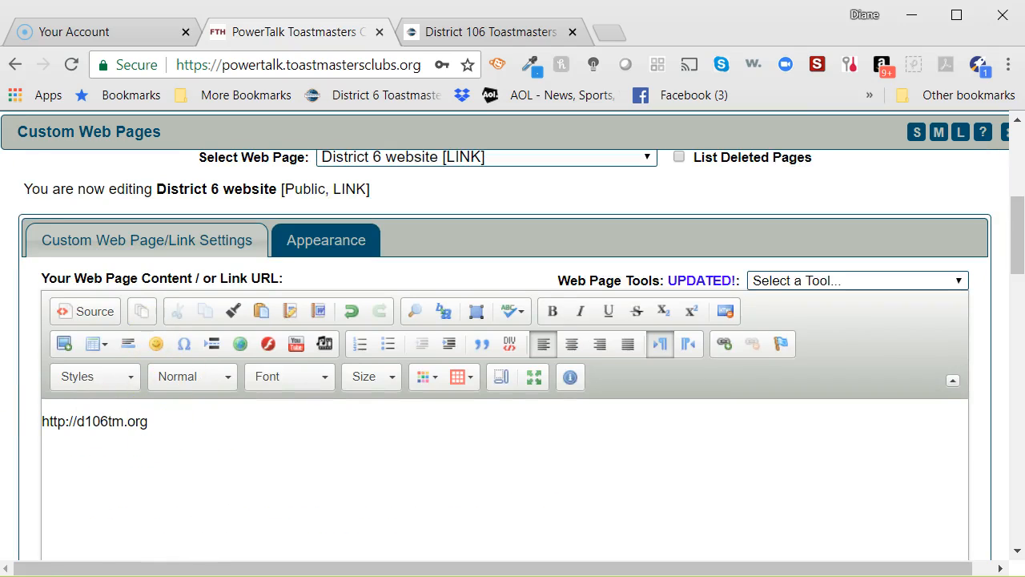
pyautogui.scroll(-3)
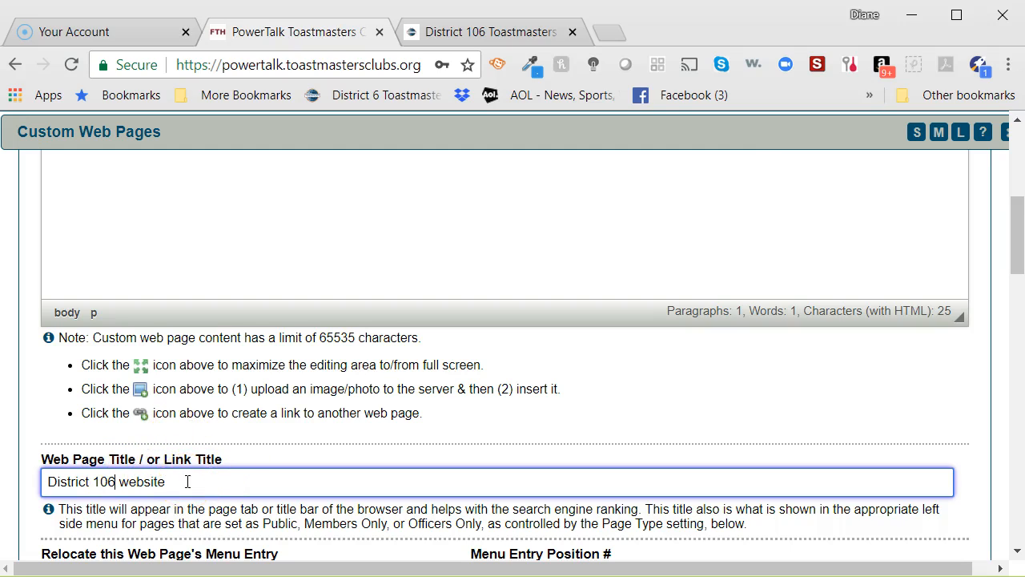
pyautogui.scroll(-3)
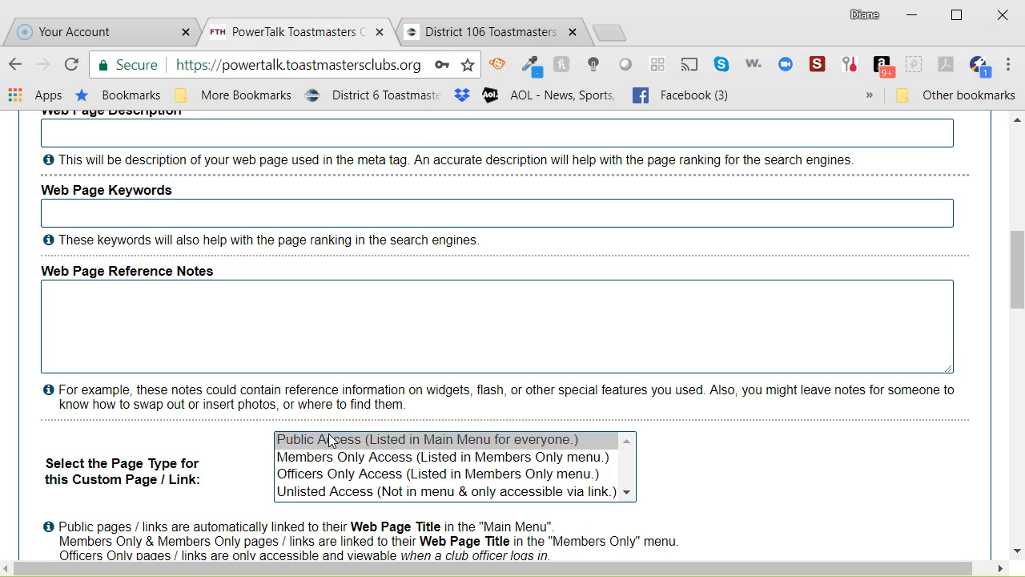
pyautogui.scroll(-3)
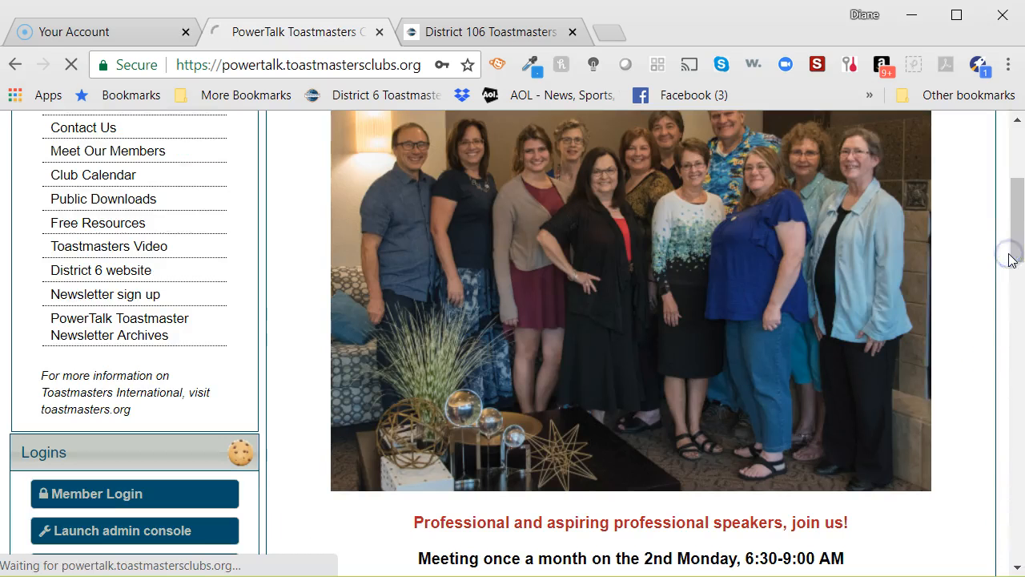
# Follow the homepage's 'District 106 website' menu link to confirm it opens d106tm.org.
pyautogui.scroll(3)
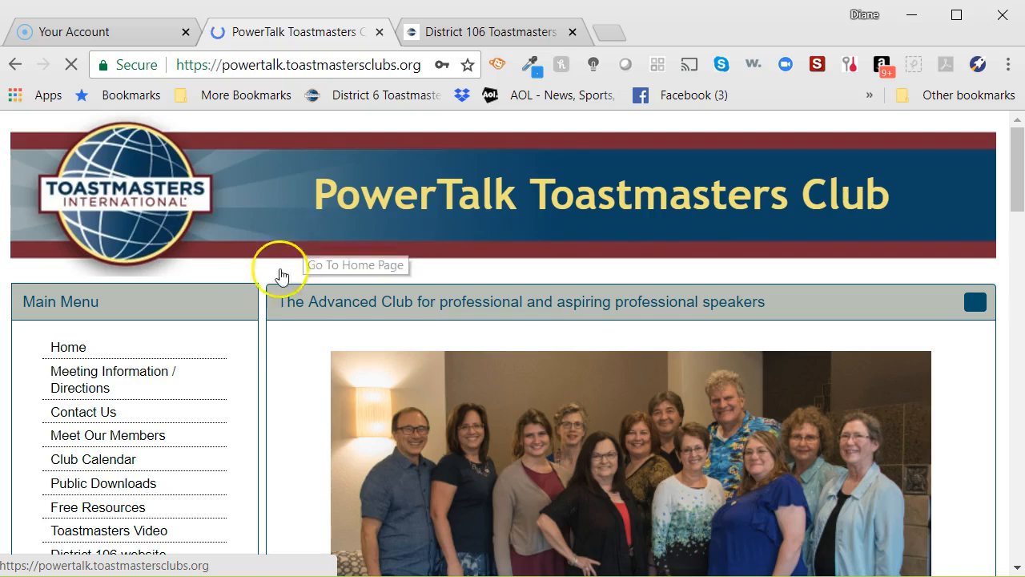
pyautogui.scroll(-3)
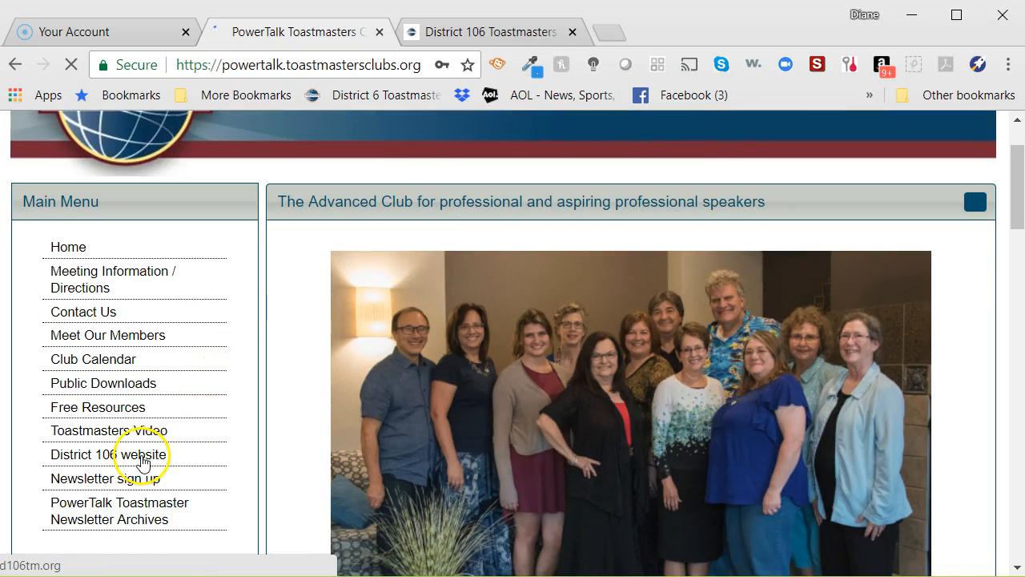
pyautogui.click(109, 455)
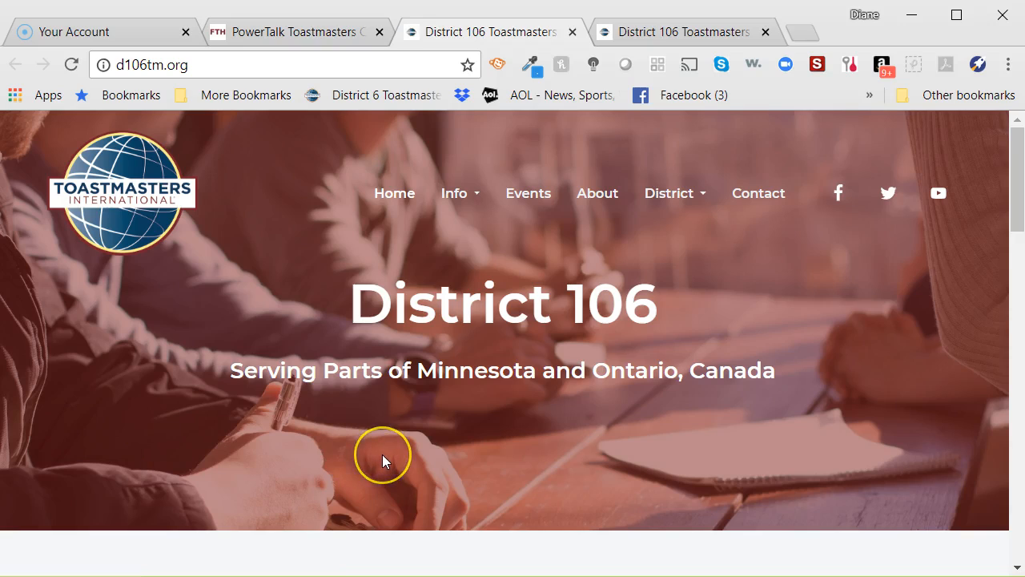
pyautogui.moveTo(382, 461)
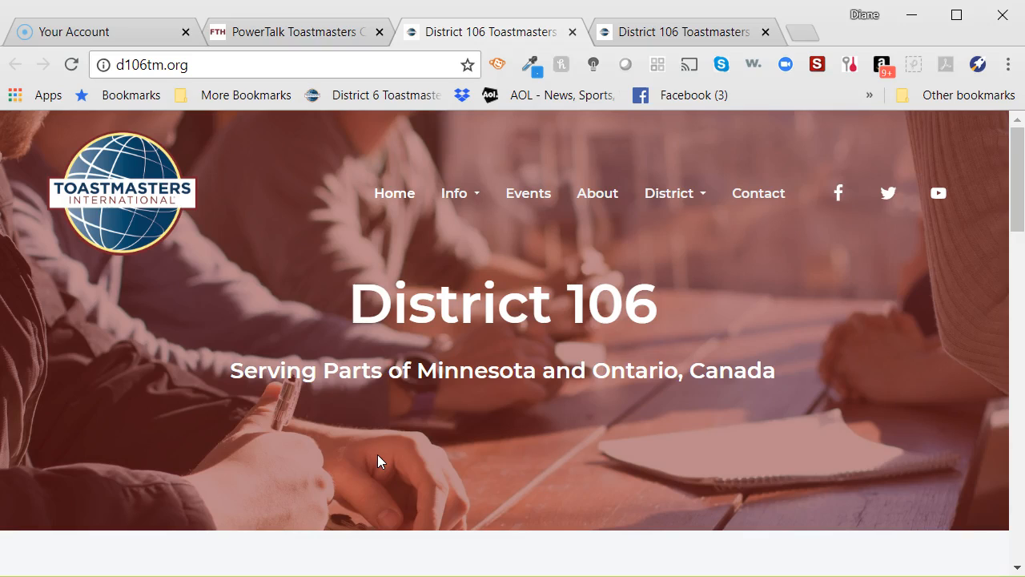
pyautogui.moveTo(147, 564)
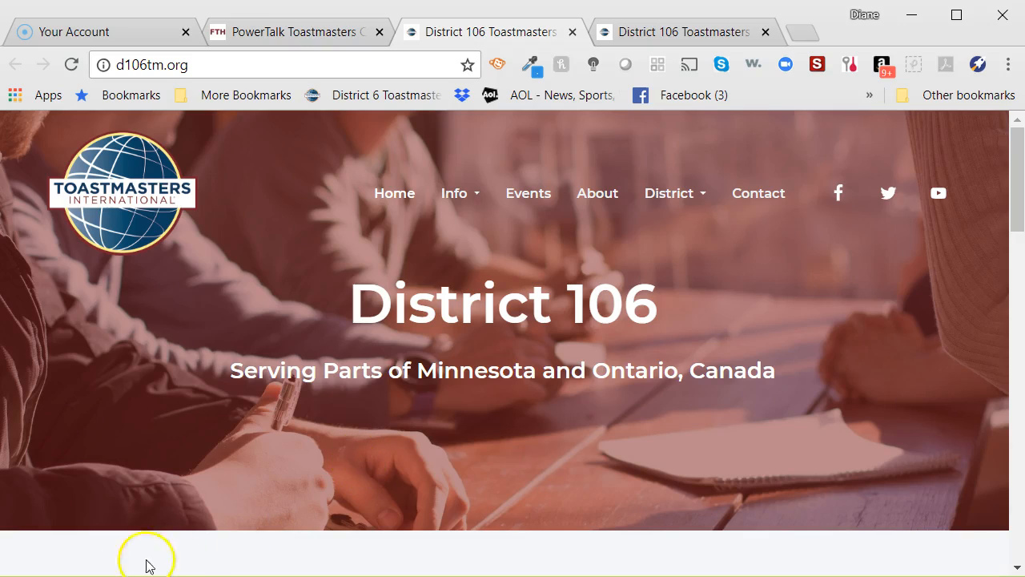